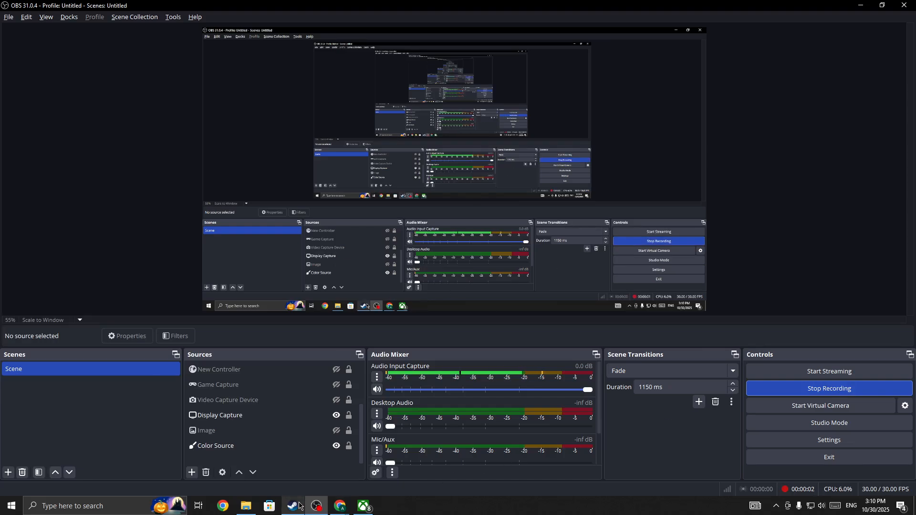
Bring Steam's library page for ARC Raiders Playtest to the front from the taskbar
click(291, 505)
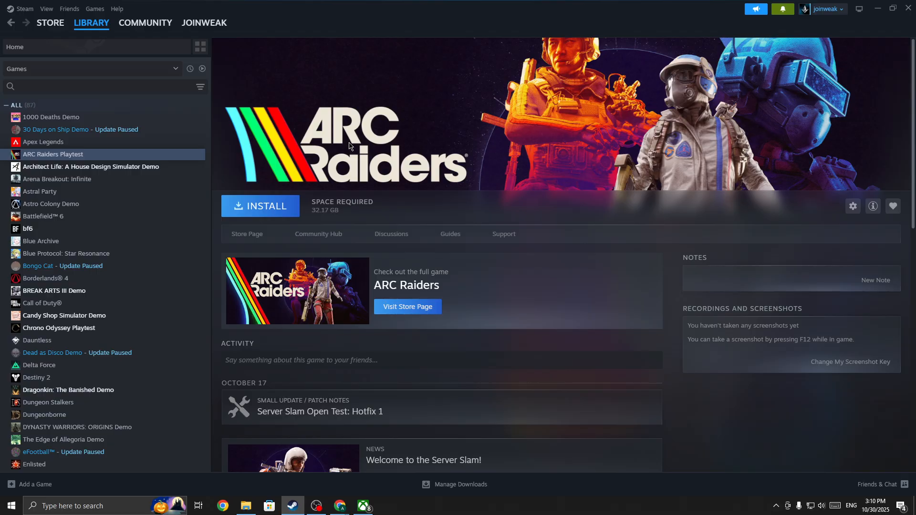
mouse_move(343, 250)
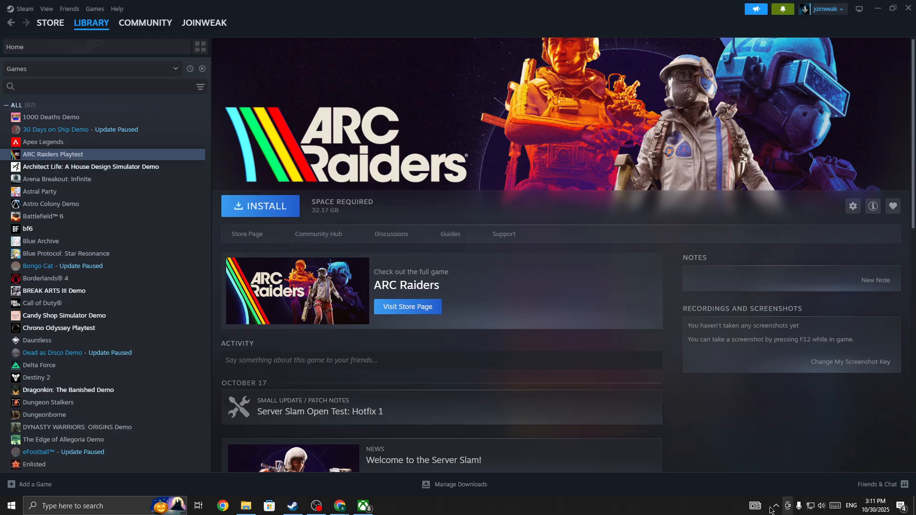
Show the Wi-Fi network list from the system tray to confirm "A8 7" is connected
click(775, 505)
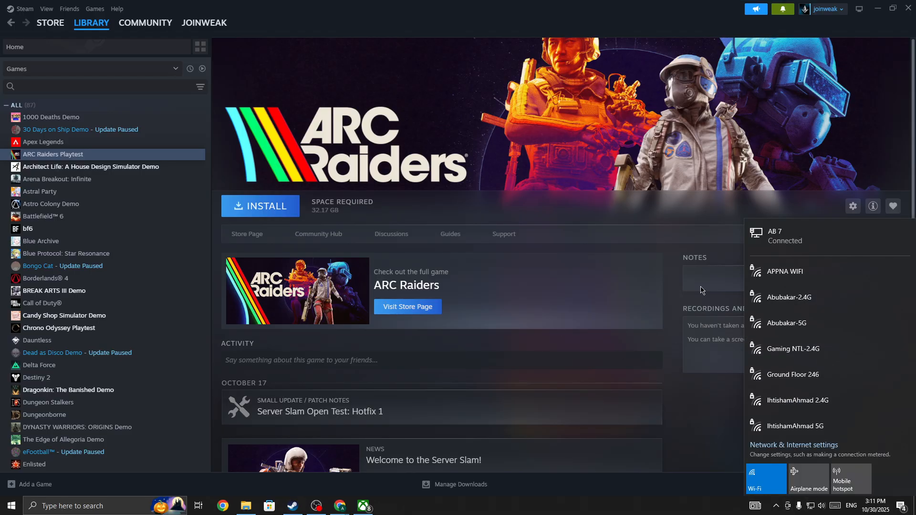
mouse_move(787, 235)
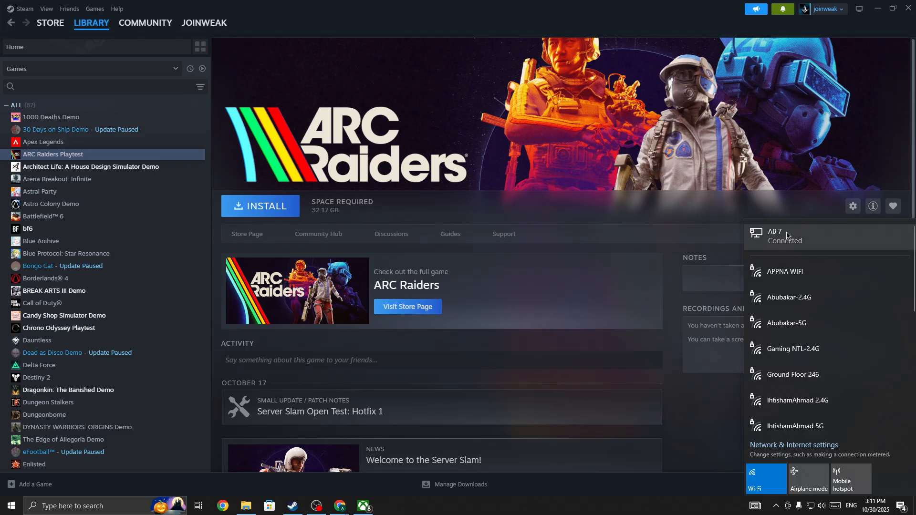
mouse_move(789, 239)
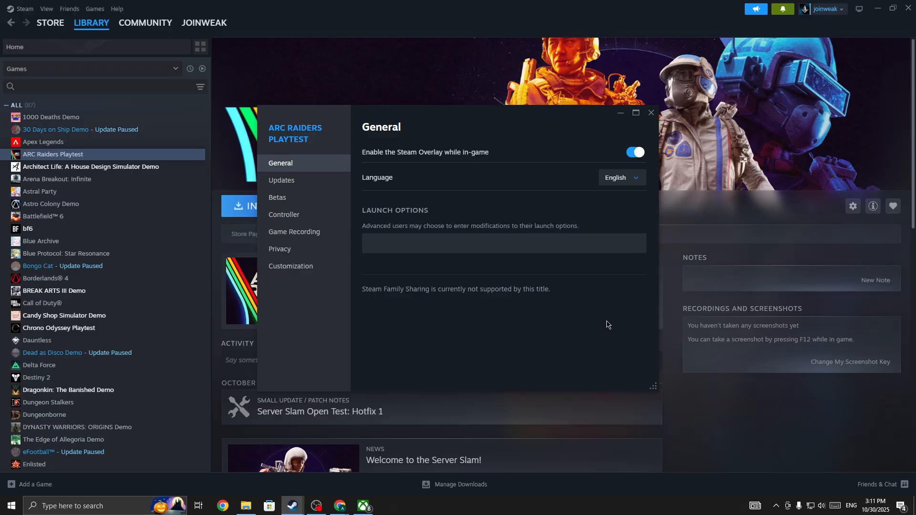
mouse_move(611, 323)
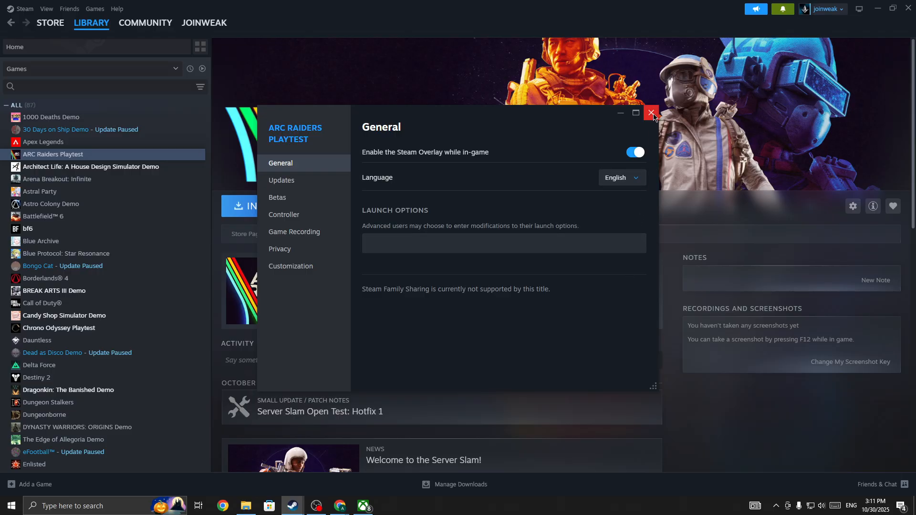
click(651, 112)
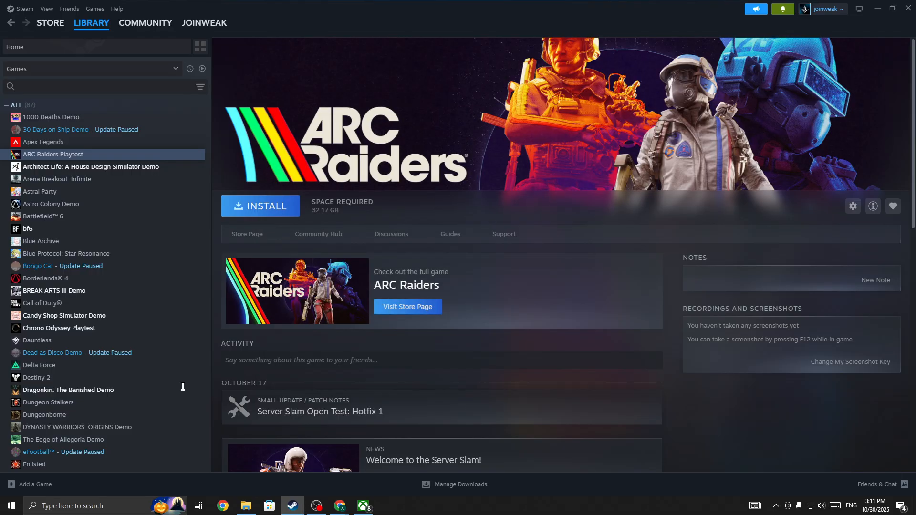
Minimize Steam and relaunch it from the desktop shortcut with Run as administrator
click(9, 506)
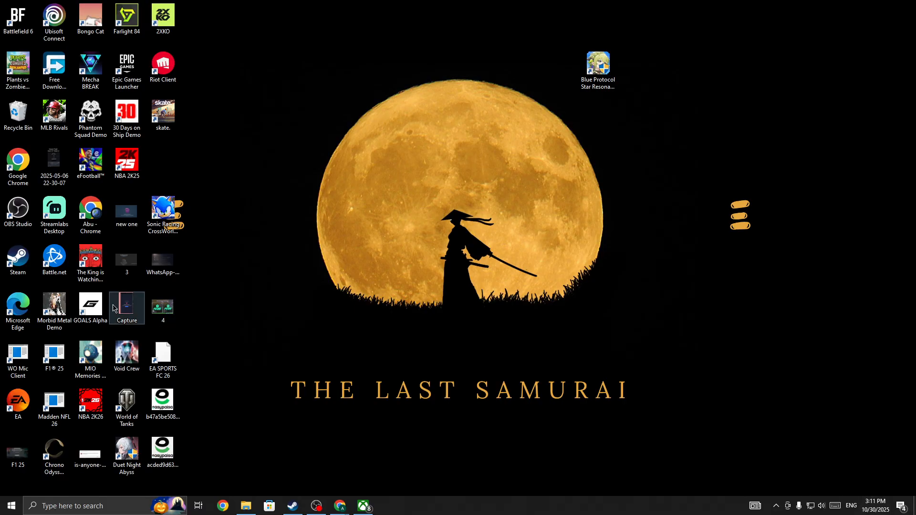
right_click(17, 259)
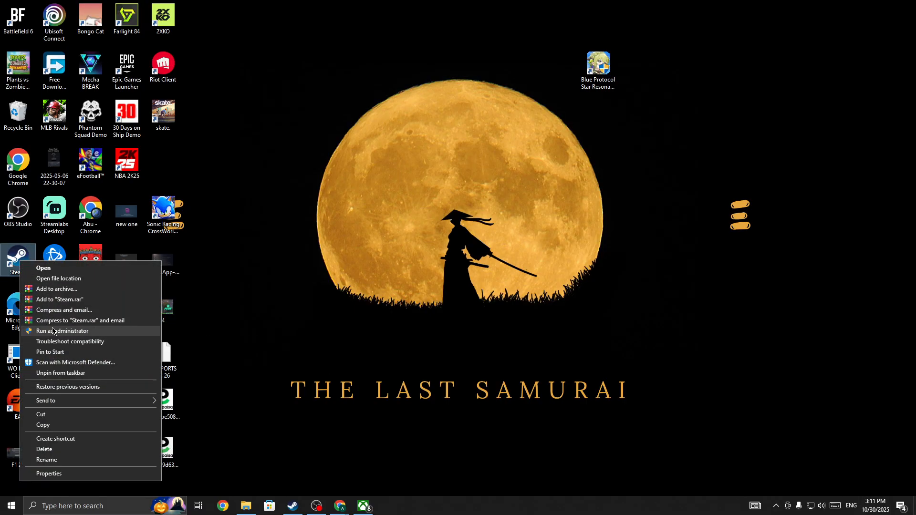
click(295, 378)
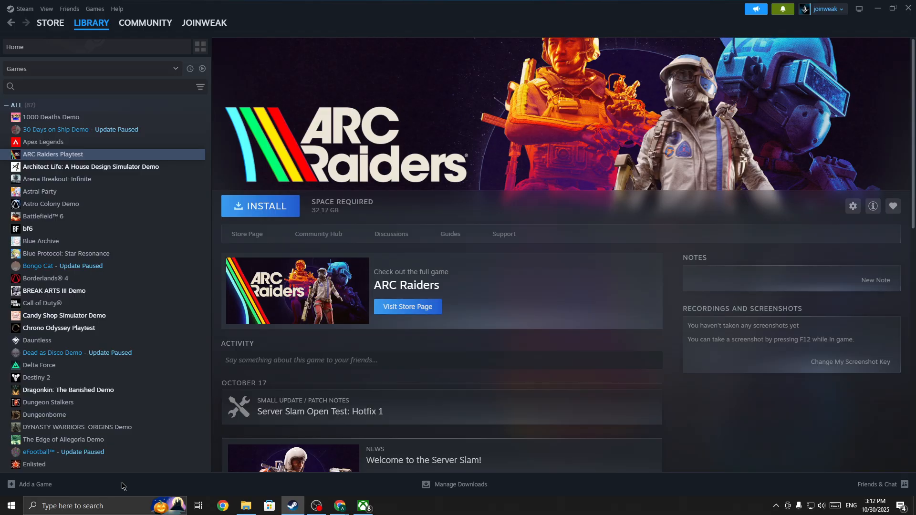
mouse_move(316, 506)
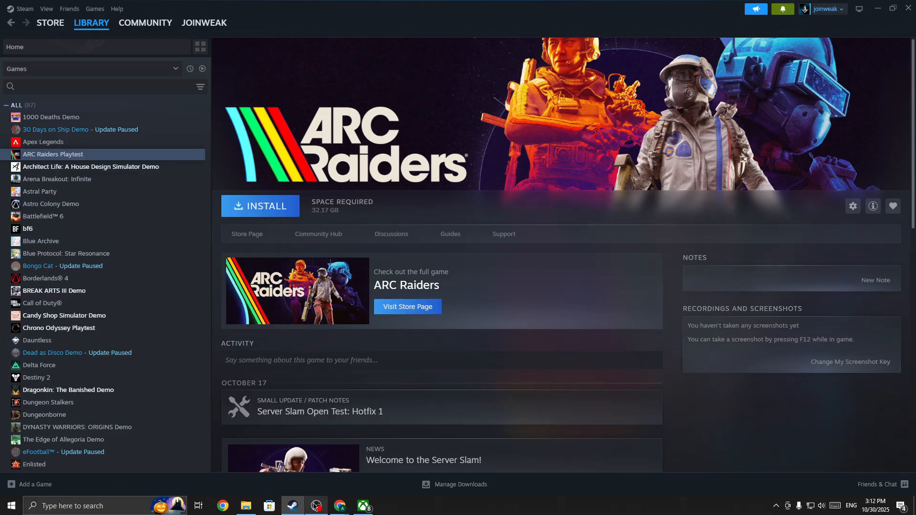